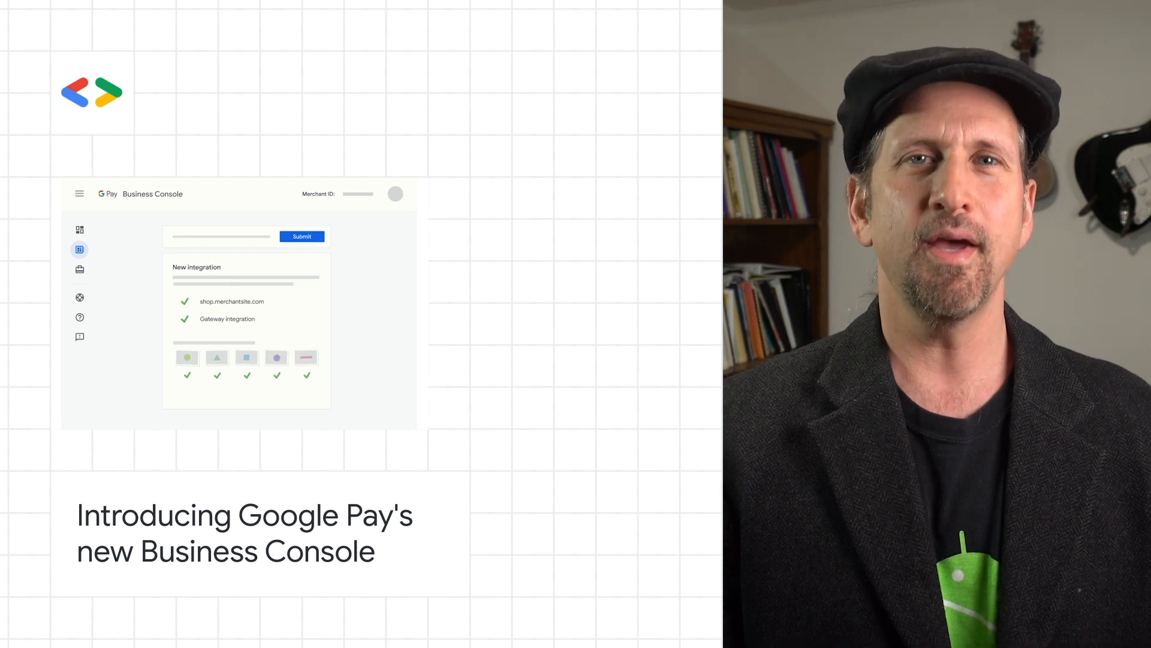
left_click(301, 236)
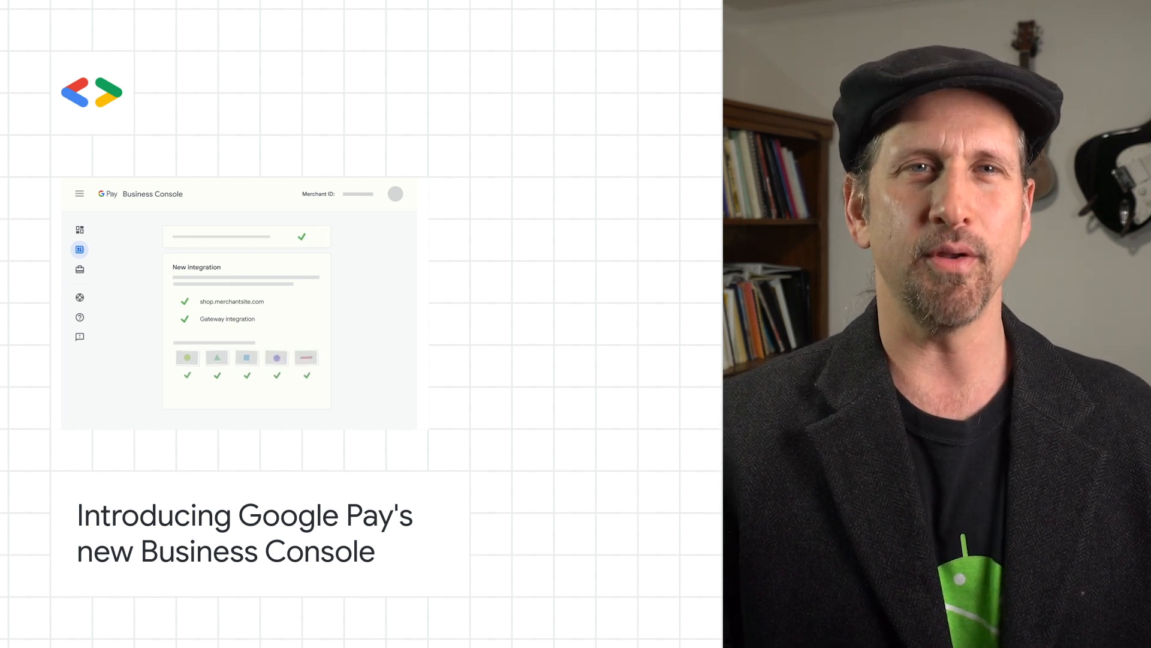